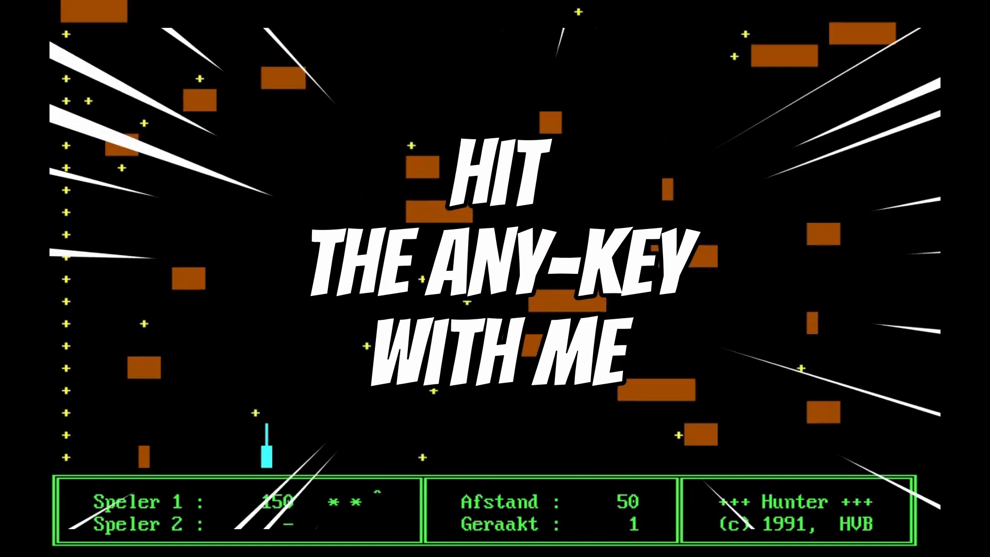
Skip the intro so the server boots to the Windows Server 2008 R2 Administrator logon
key("space")
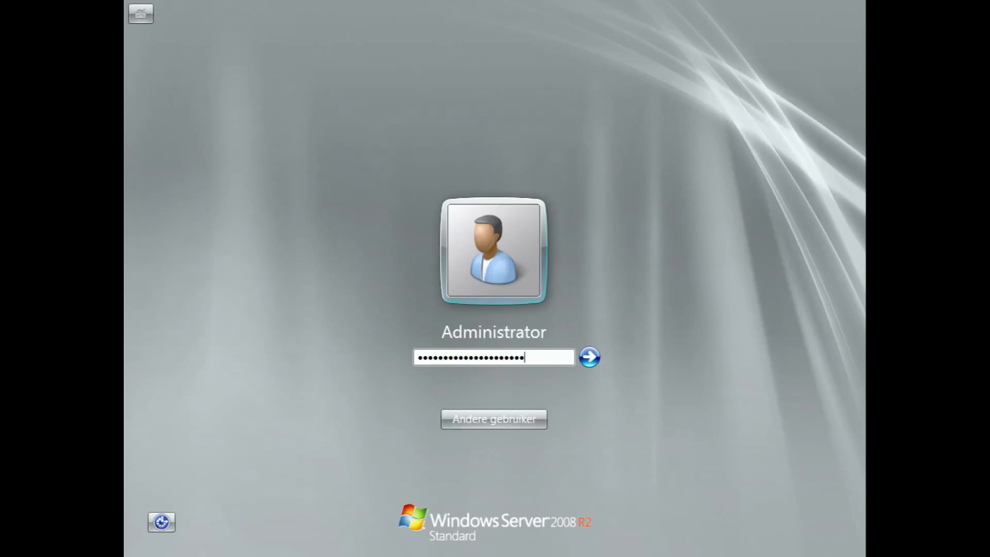
Sign in as Administrator, then check the Standard-VGA driver and Intel 82579LM network adapter
left_click(587, 357)
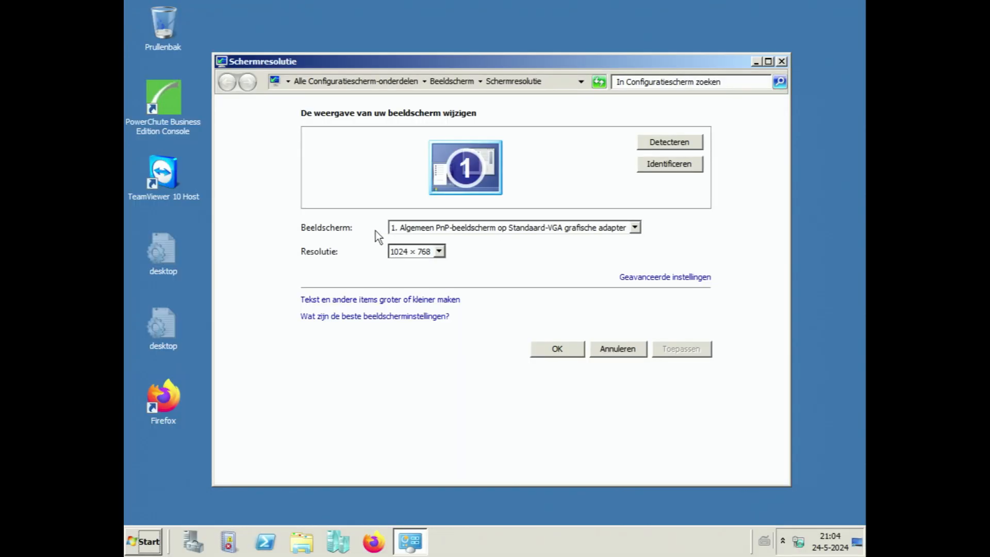
left_click(438, 251)
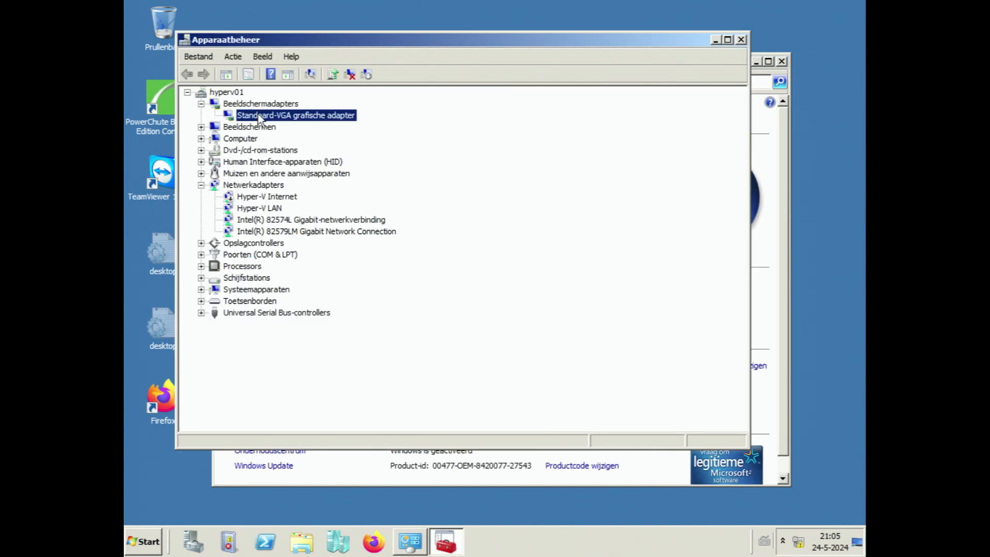
double_click(295, 115)
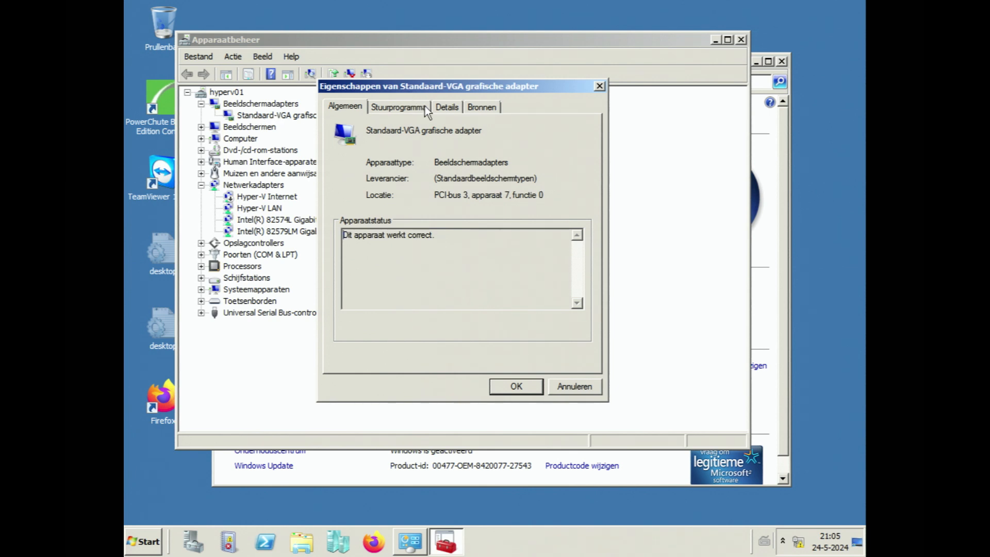
left_click(446, 107)
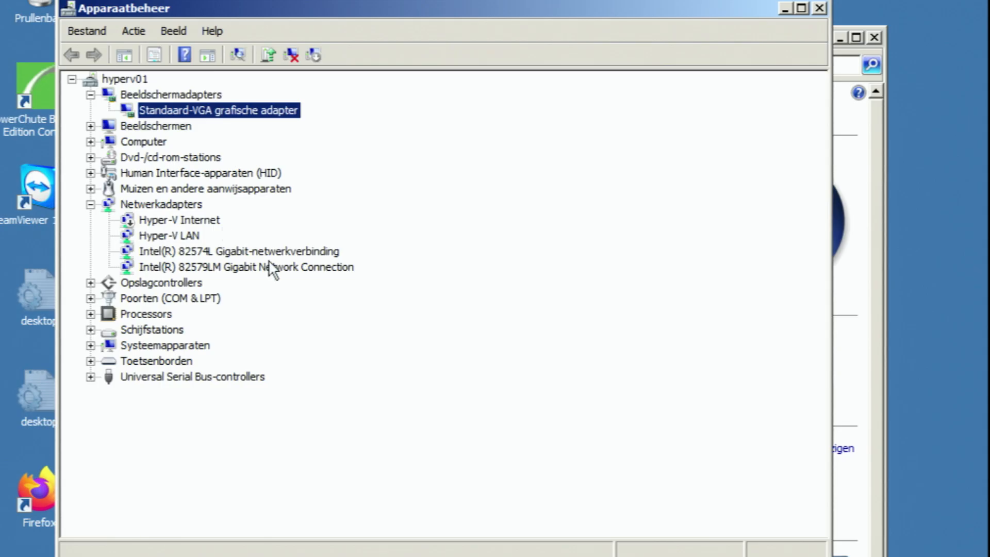
left_click(247, 267)
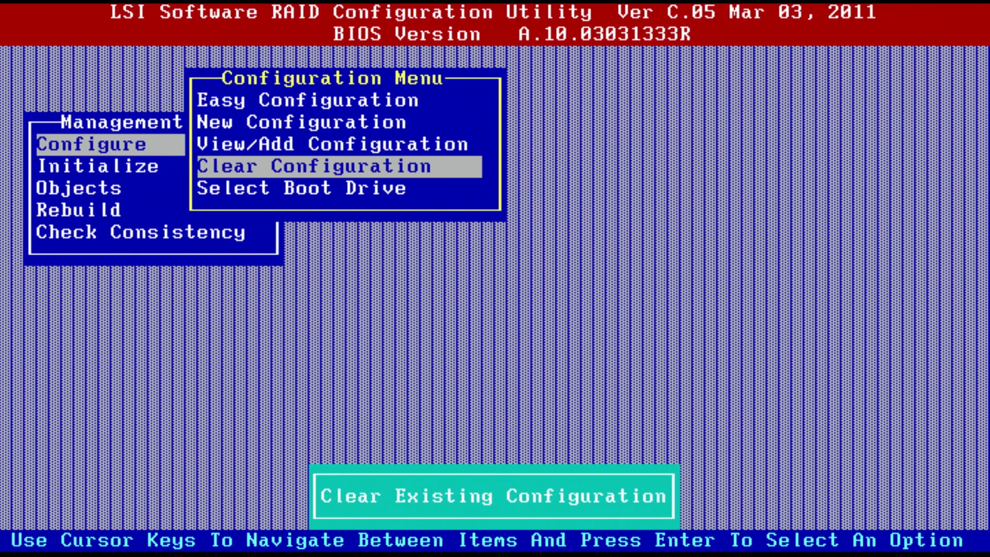
Confirm Clear Configuration in the LSI RAID utility
key("enter")
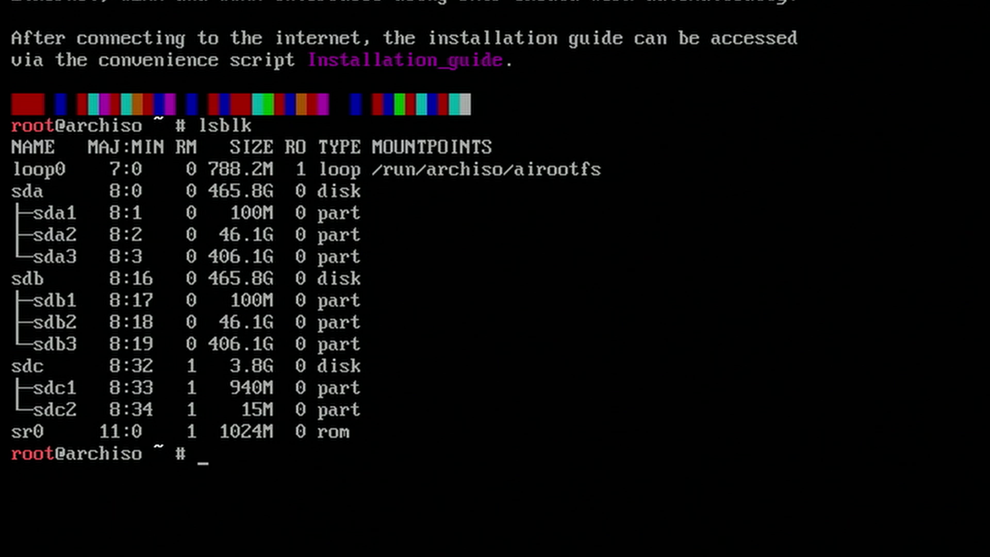
In tmux, test-write 1K of zeros to bla.txt and cat the file
type("tmux")
type("dd if=/dev/zero of=bla.txt")
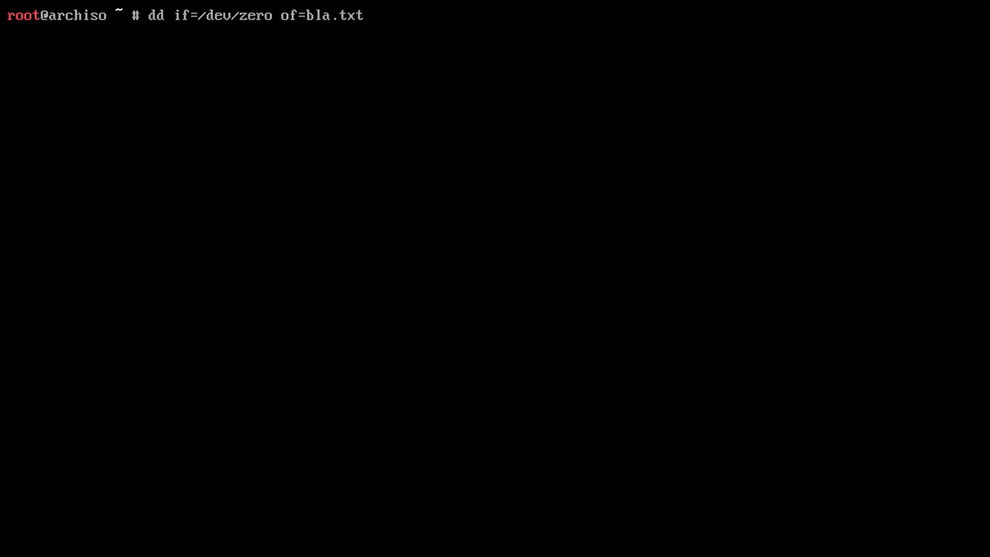
type("bs=")
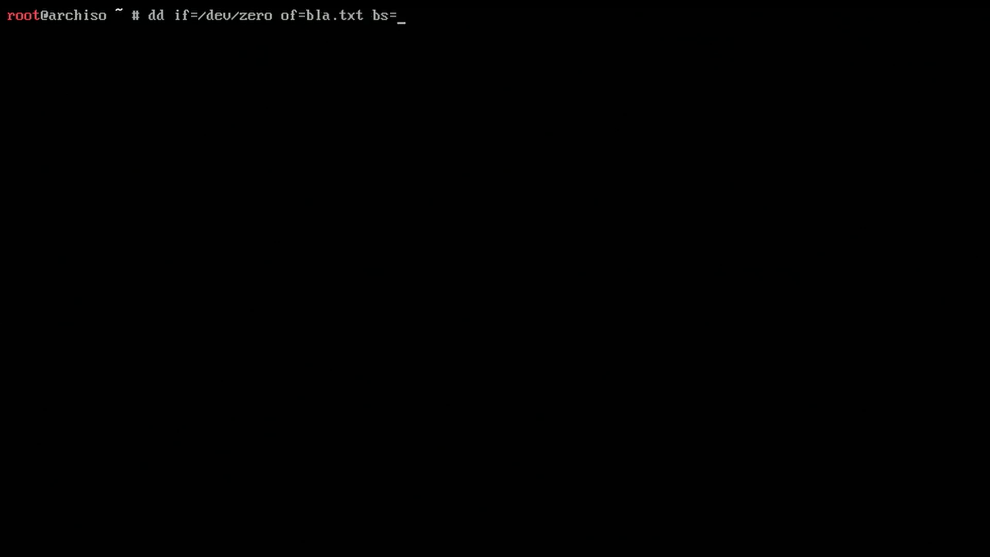
type("1K count=1")
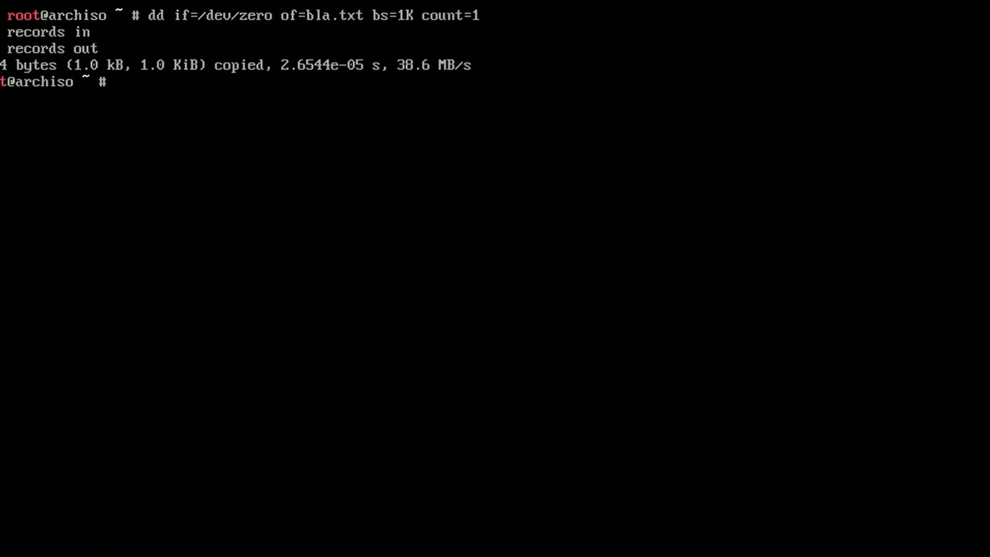
type("cat bla.txt")
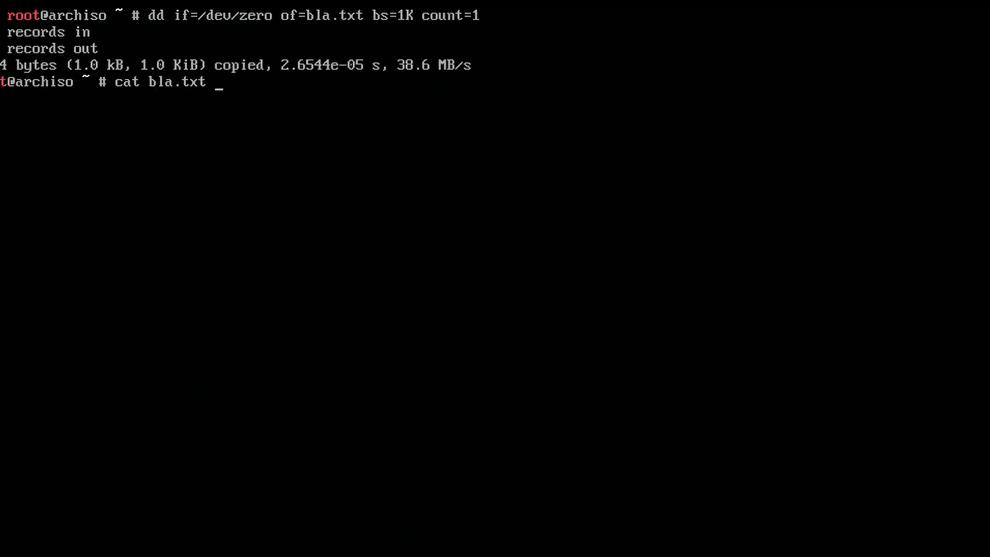
List disks with lsblk and zero /dev/sda with dd bs=16M status=progress
type("lsblk")
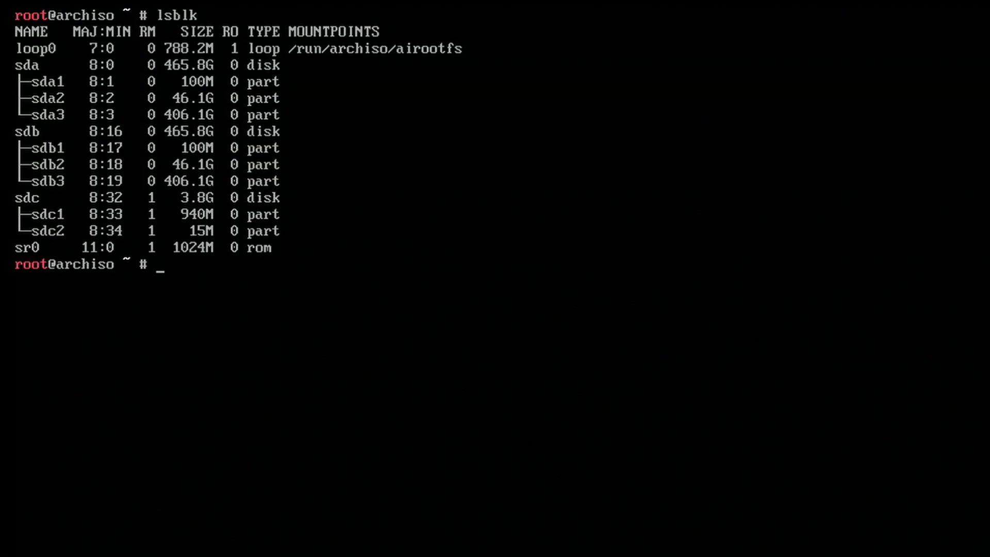
type("dd if=/")
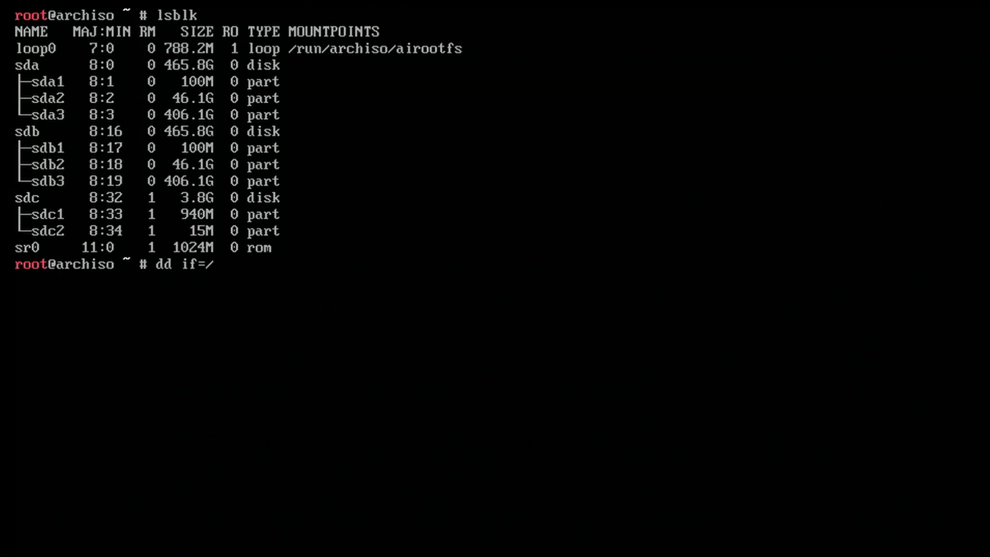
type("dev/zero of")
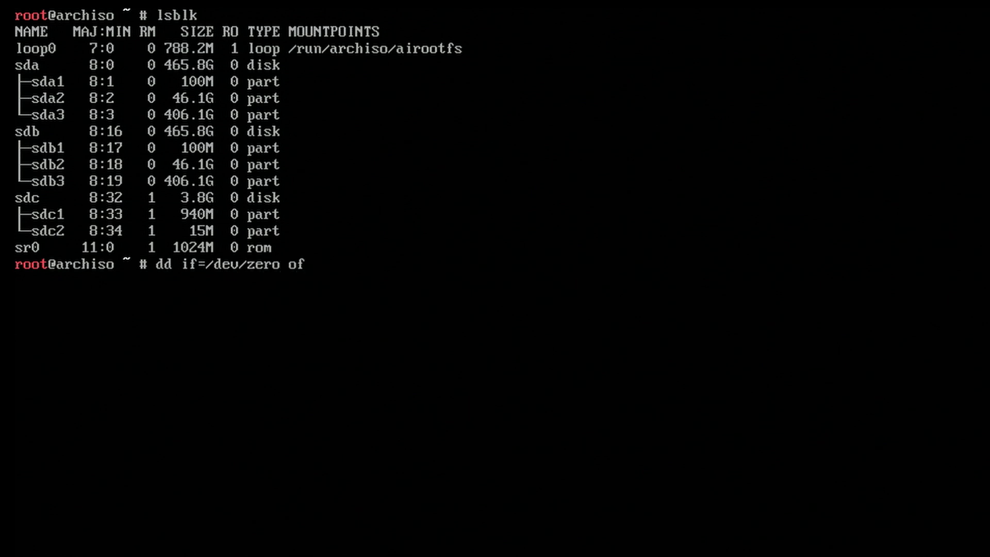
type("=/dev/sda")
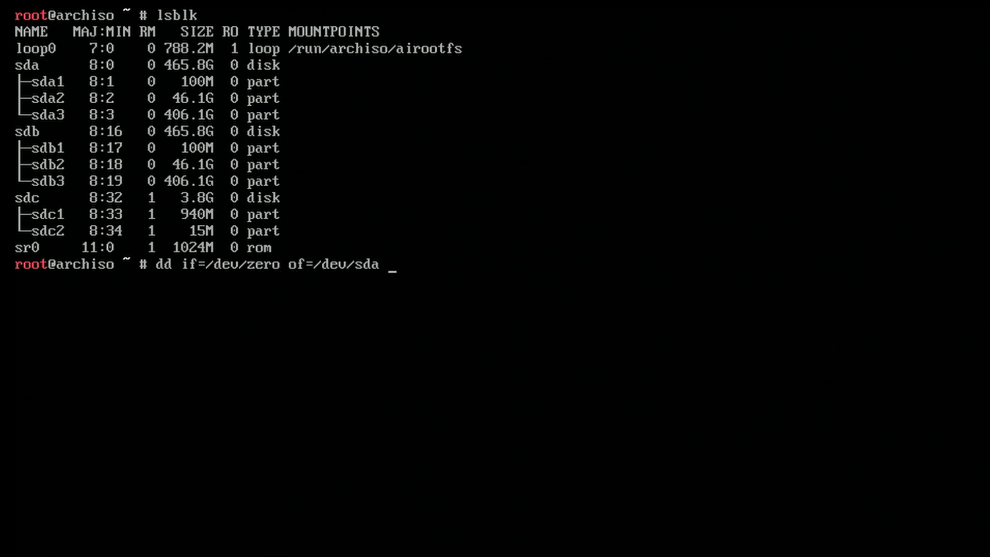
type("bs=16M")
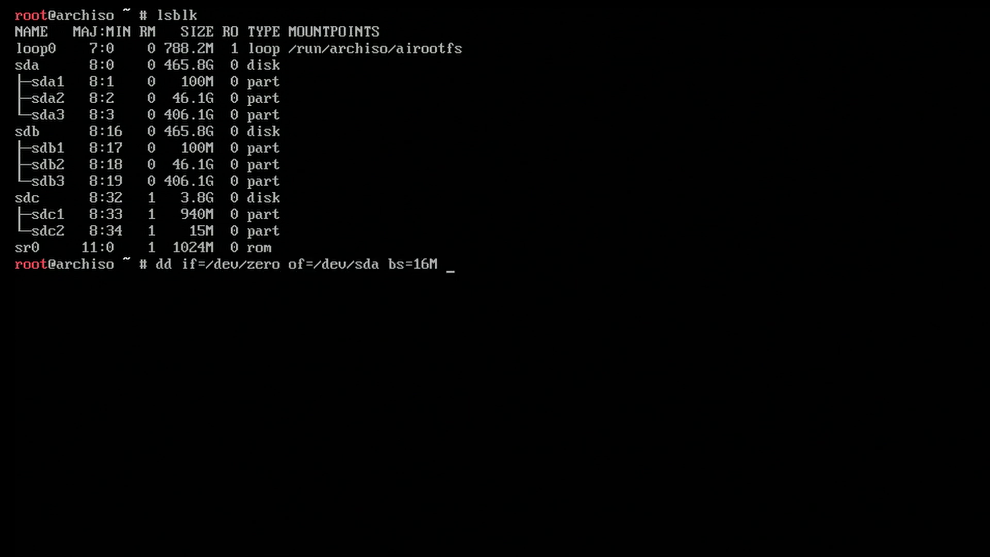
type("status=progr")
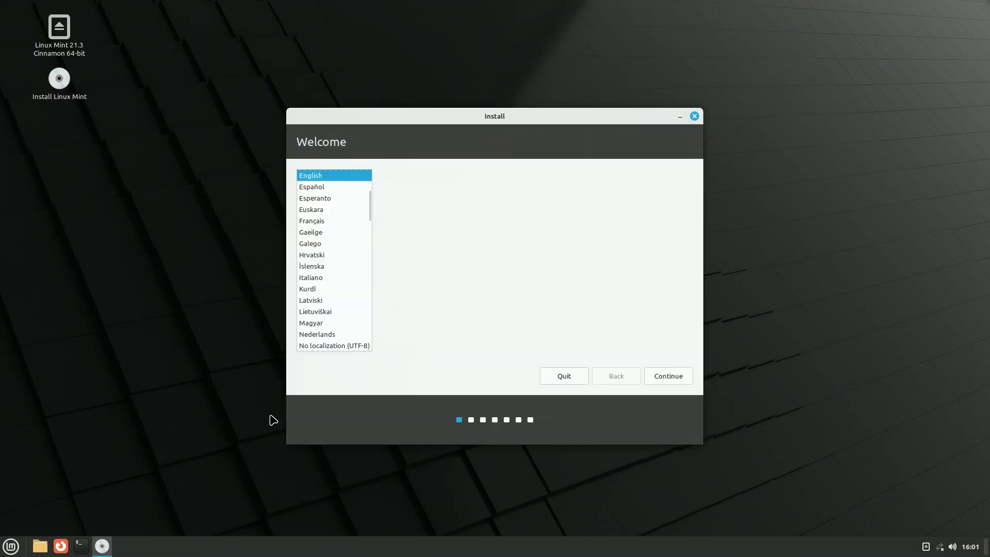
Keep English in the installer and answer the unmount /dev/sdc partitions prompt
left_click(667, 376)
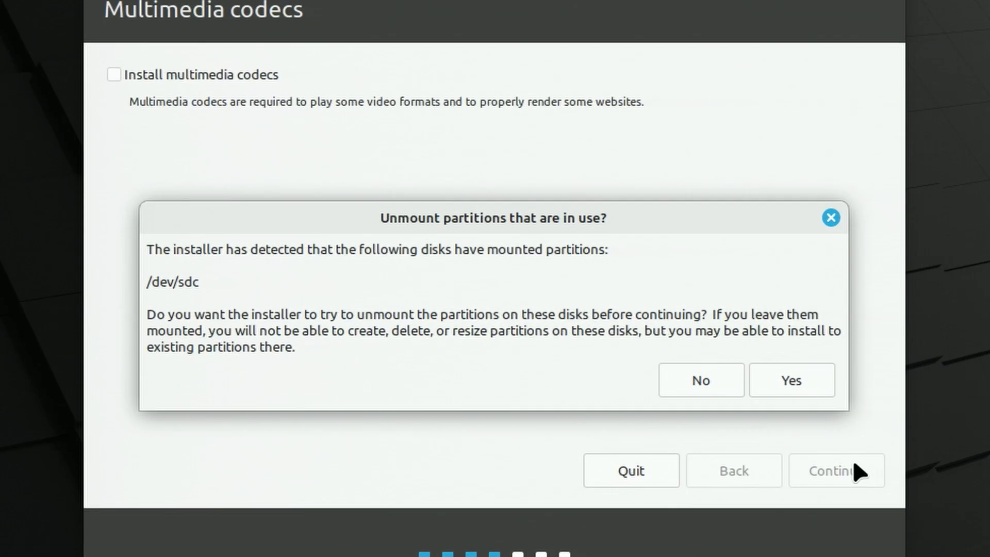
mouse_move(764, 390)
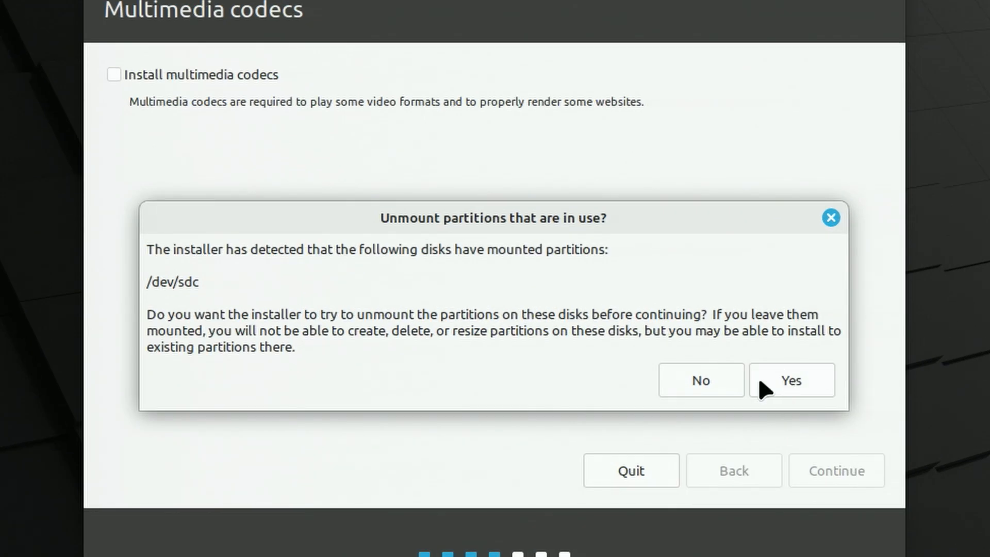
mouse_move(750, 388)
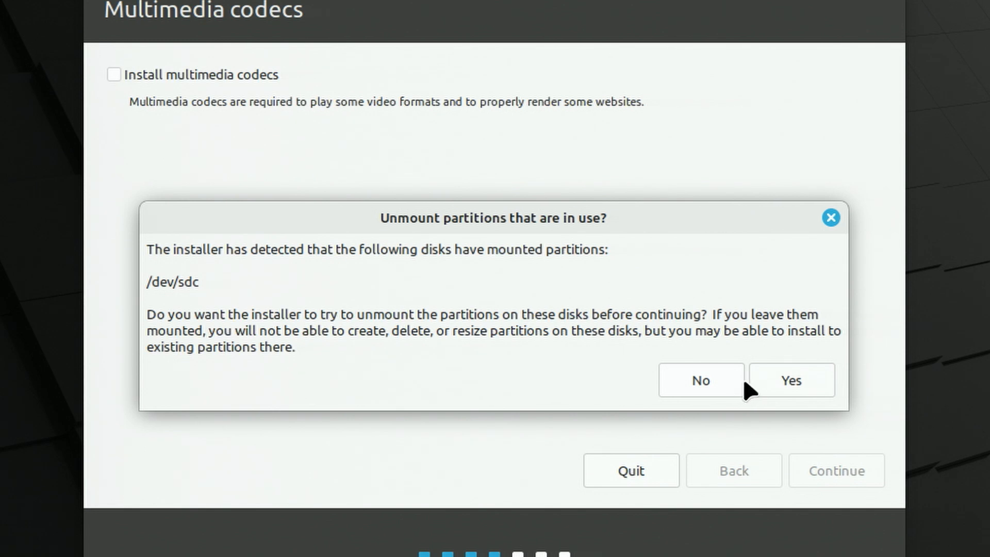
left_click(790, 380)
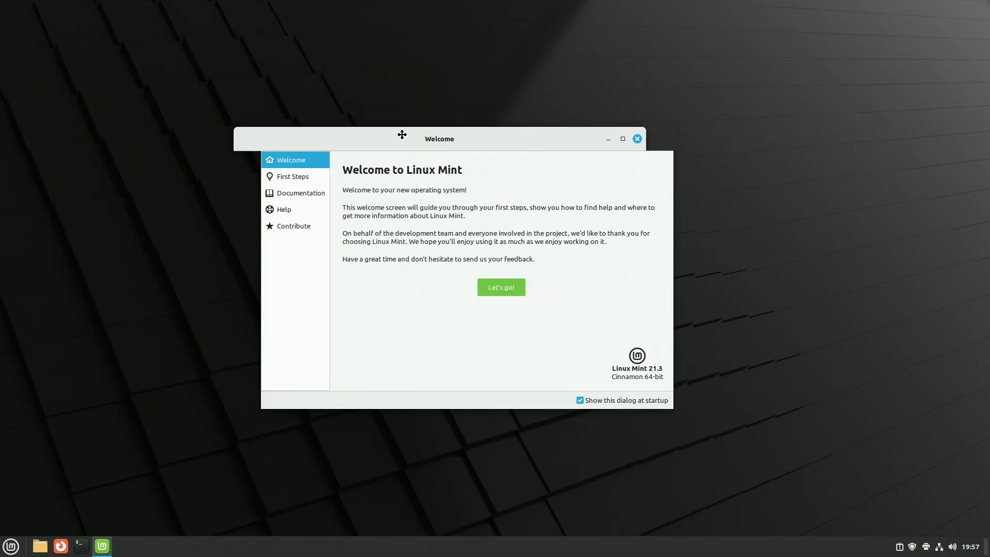
Drag the Welcome window aside and start a race in Extreme Tux Racer
left_click_drag(402, 138, 707, 157)
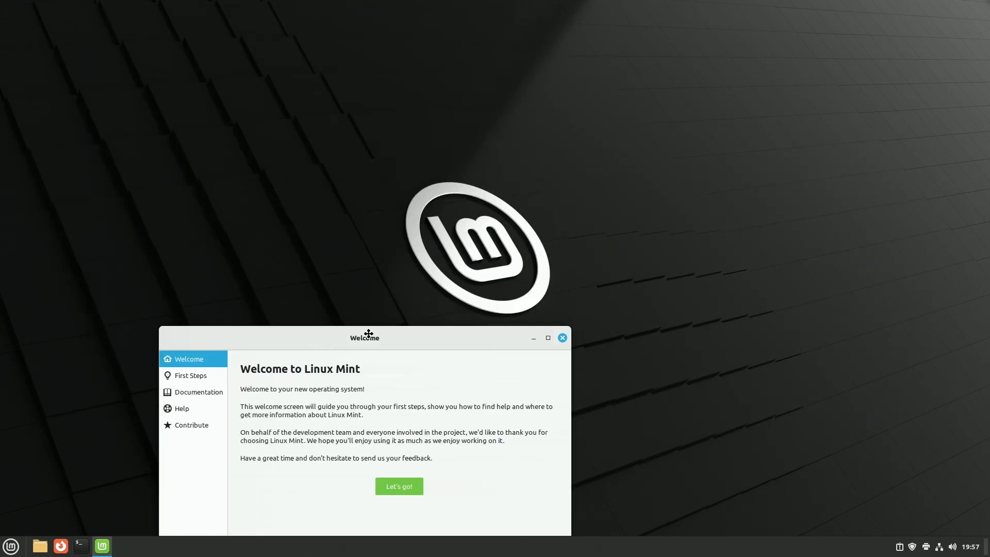
left_click_drag(365, 335, 408, 30)
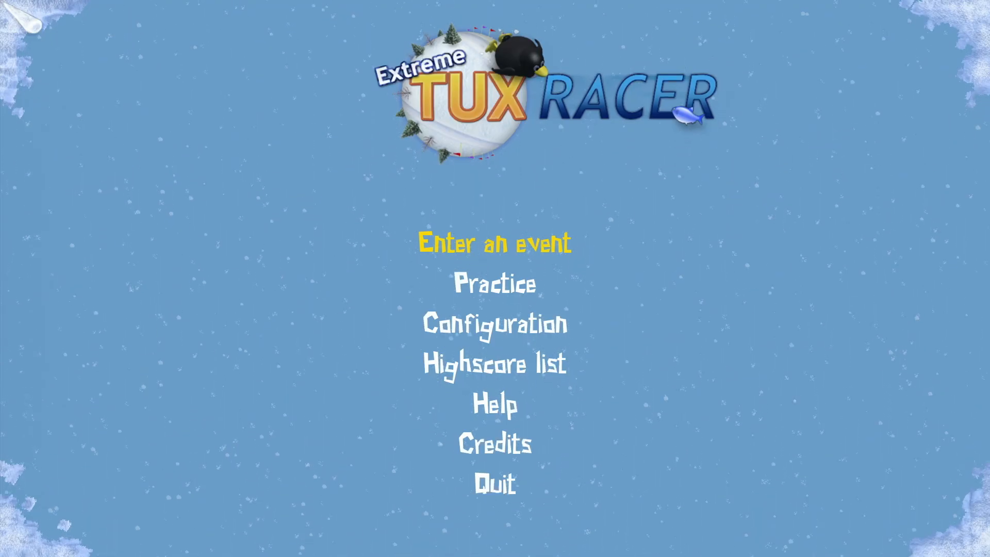
left_click(495, 244)
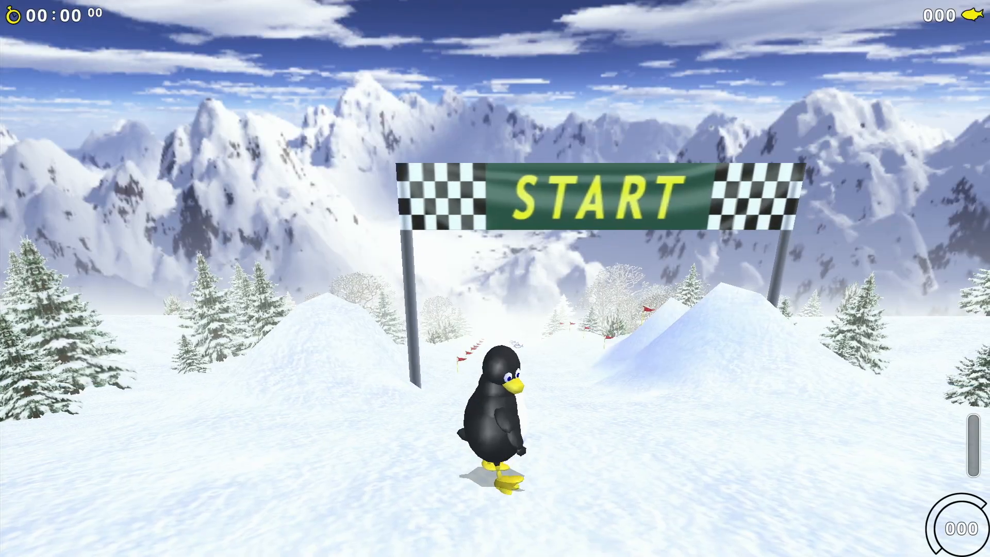